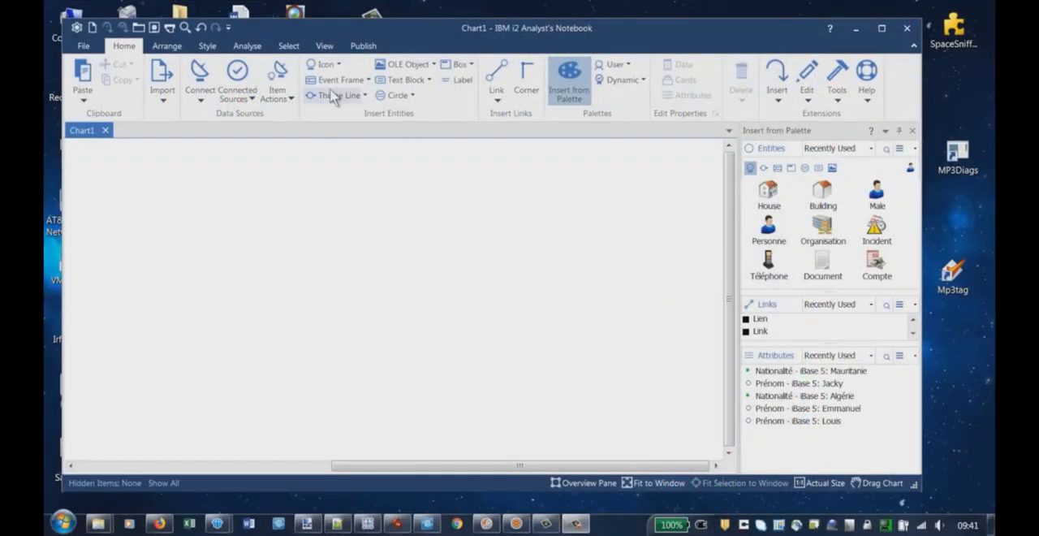
Step: Show the Analyse commands and bring up the Google Earth map pane beside the chart
{"action": "left_click", "coordinate": [247, 46]}
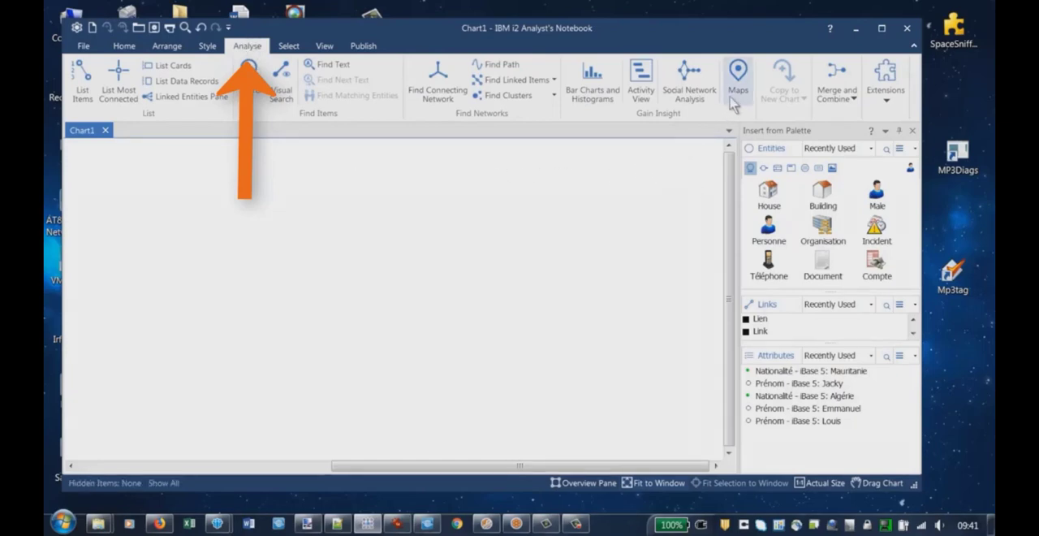
{"action": "left_click", "coordinate": [737, 73]}
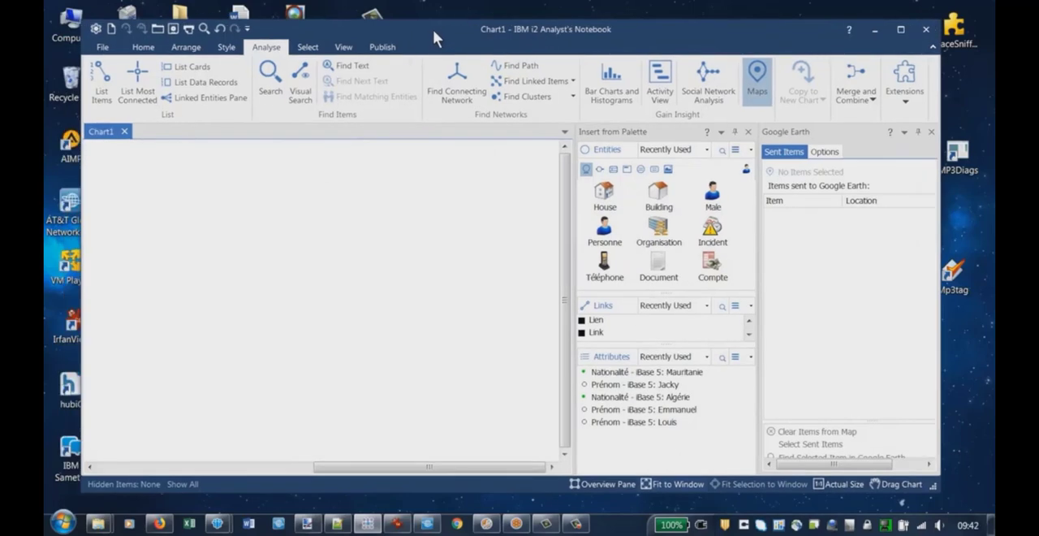
{"action": "mouse_move", "coordinate": [713, 299]}
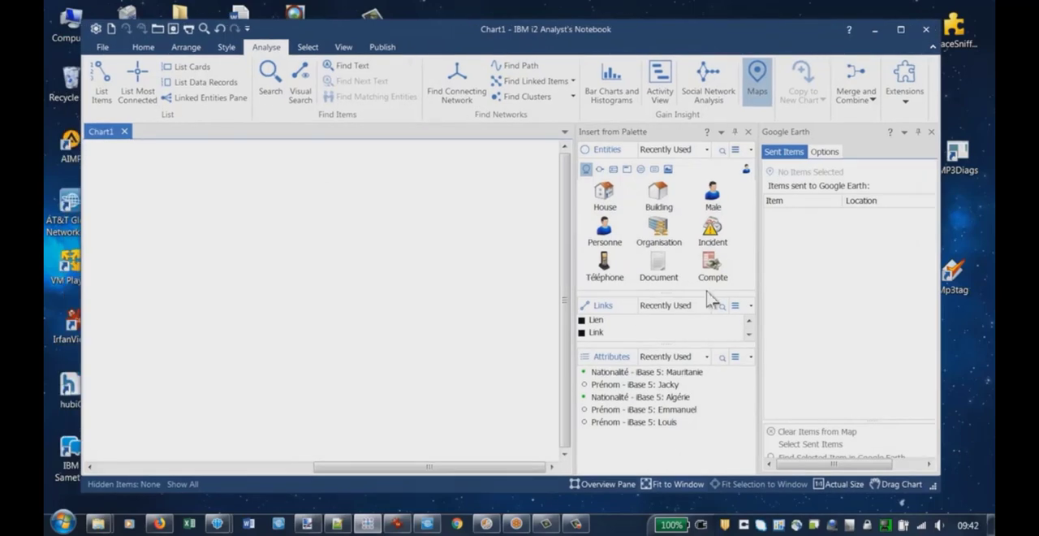
{"action": "mouse_move", "coordinate": [475, 311]}
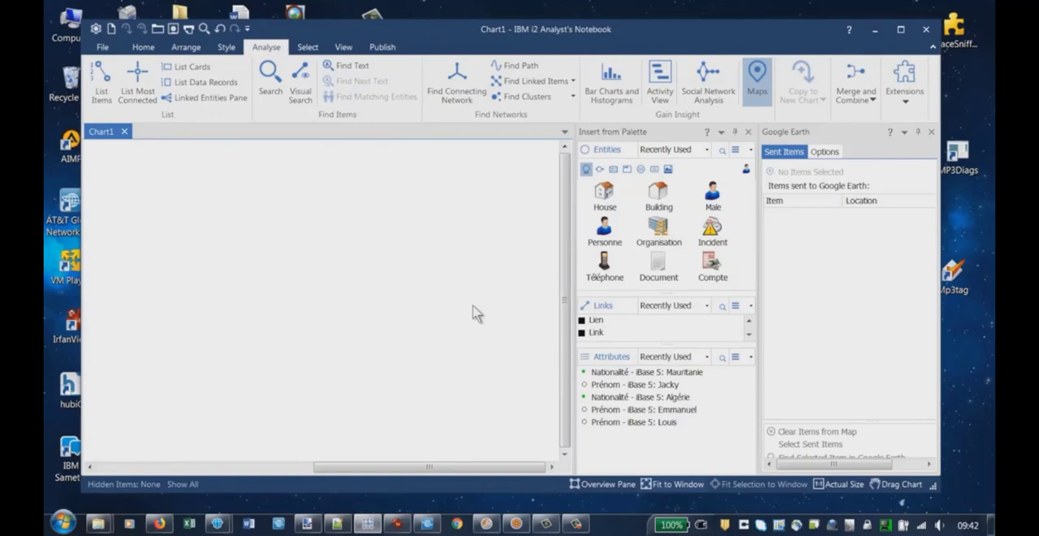
{"action": "mouse_move", "coordinate": [343, 154]}
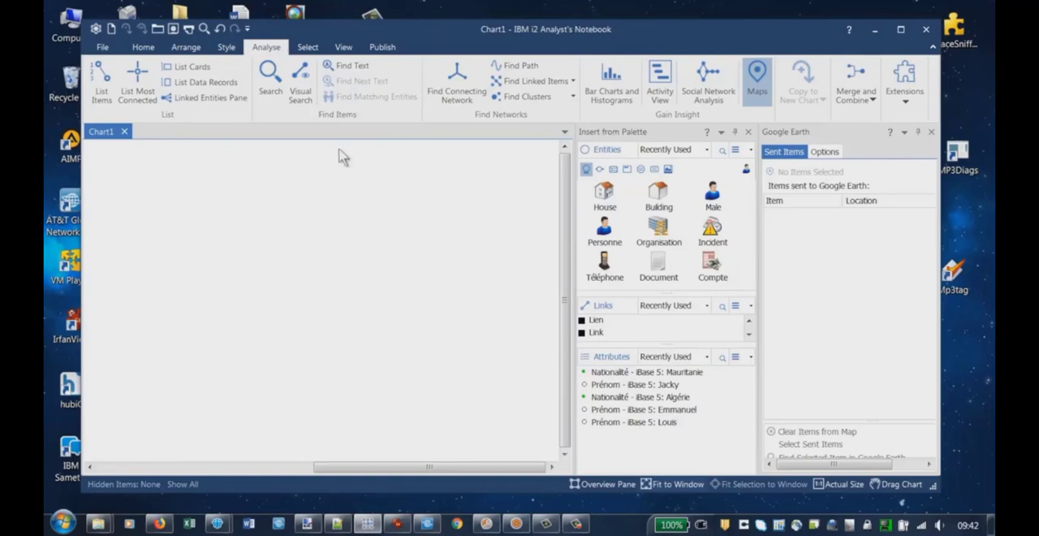
{"action": "mouse_move", "coordinate": [785, 29]}
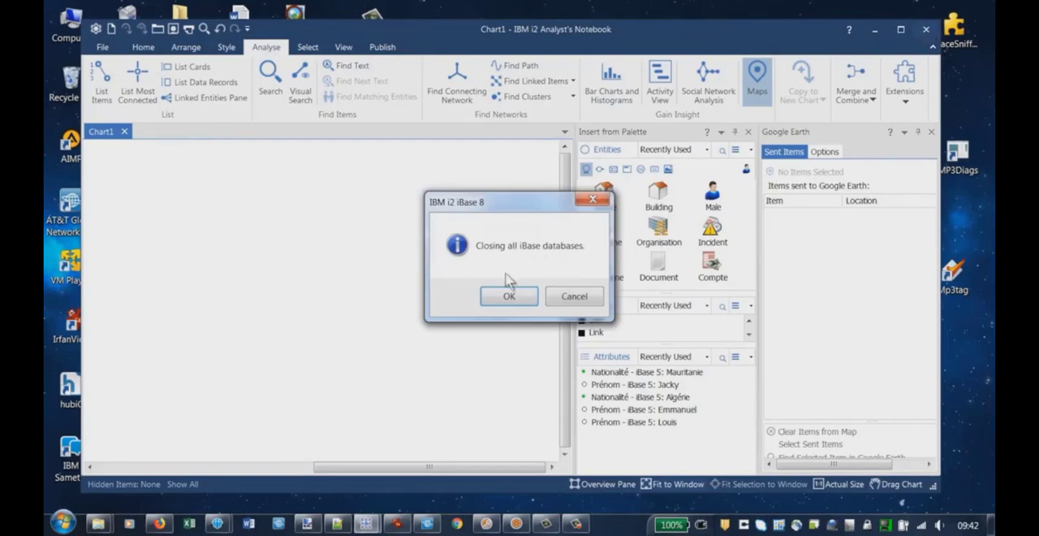
Step: Accept closing the iBase databases, discard Chart1, and bring up the Windows Start menu
{"action": "left_click", "coordinate": [510, 295]}
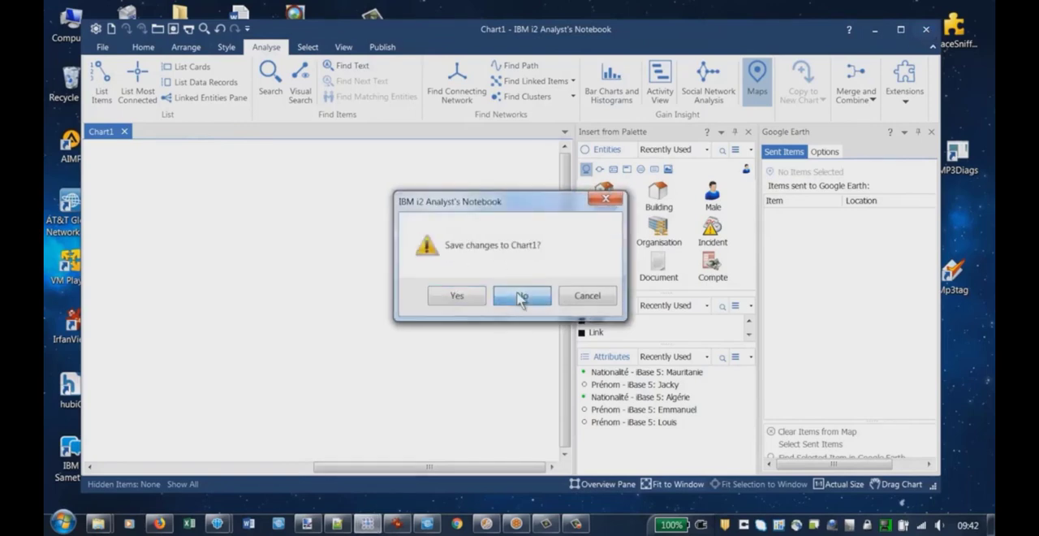
{"action": "left_click", "coordinate": [523, 296]}
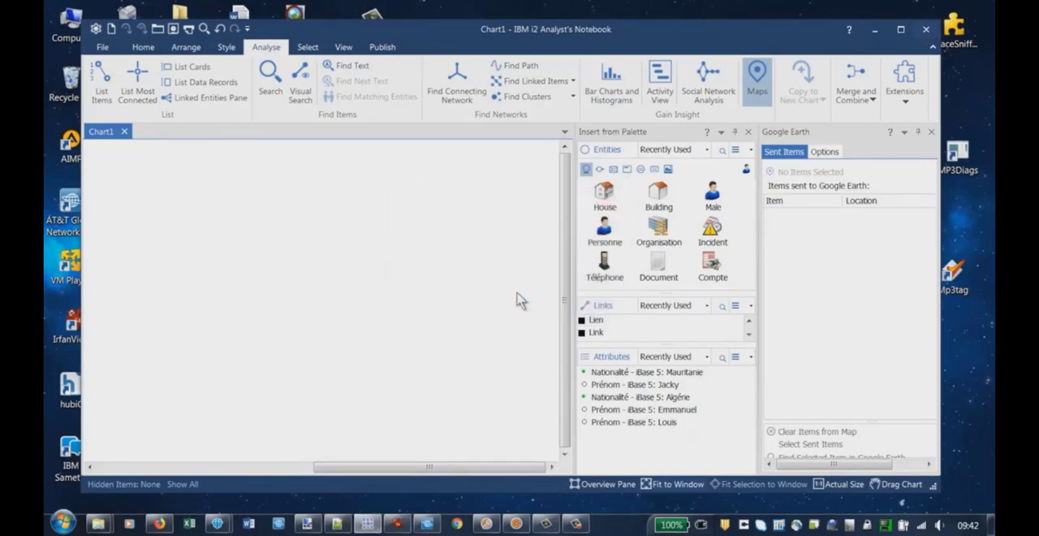
{"action": "left_click", "coordinate": [65, 520]}
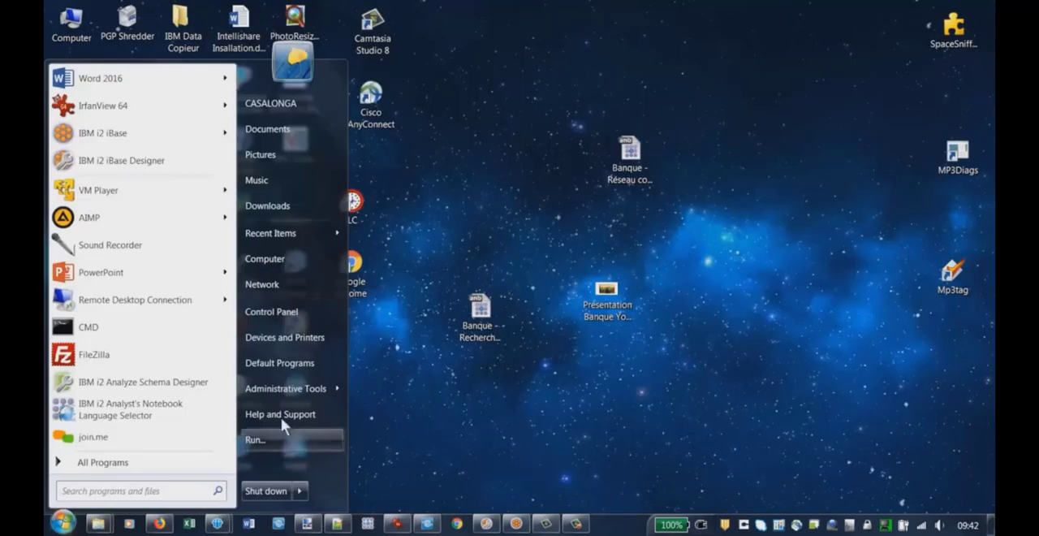
Step: In Control Panel's Programs and Features, locate and select IBM i2 Analyst's Notebook Premium 9
{"action": "left_click", "coordinate": [271, 311]}
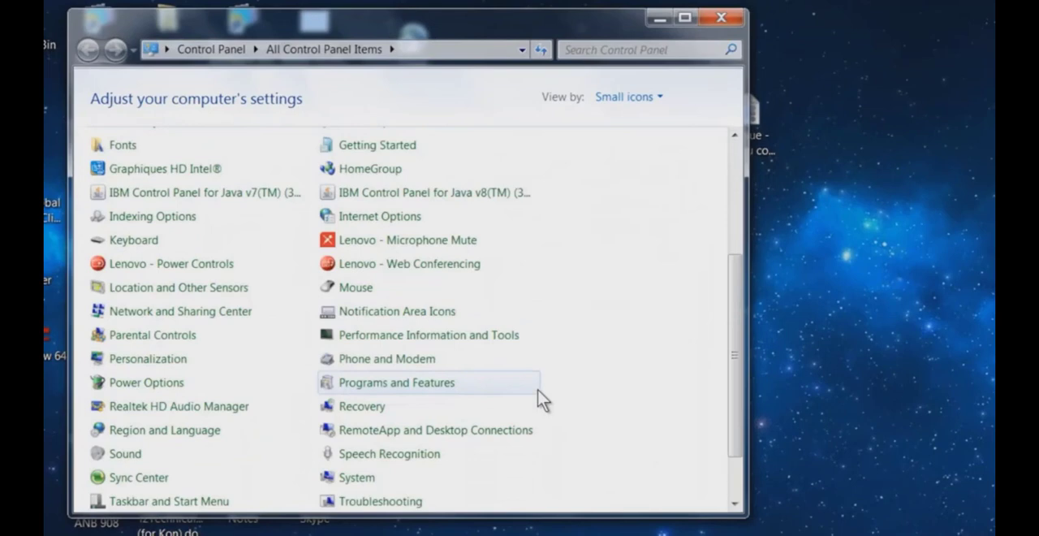
{"action": "mouse_move", "coordinate": [377, 390]}
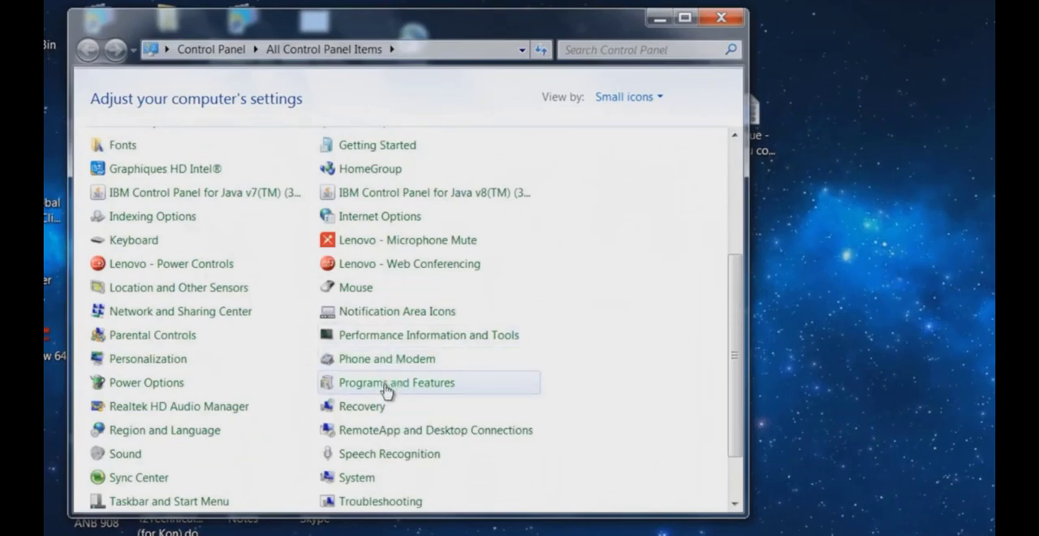
{"action": "left_click", "coordinate": [396, 383]}
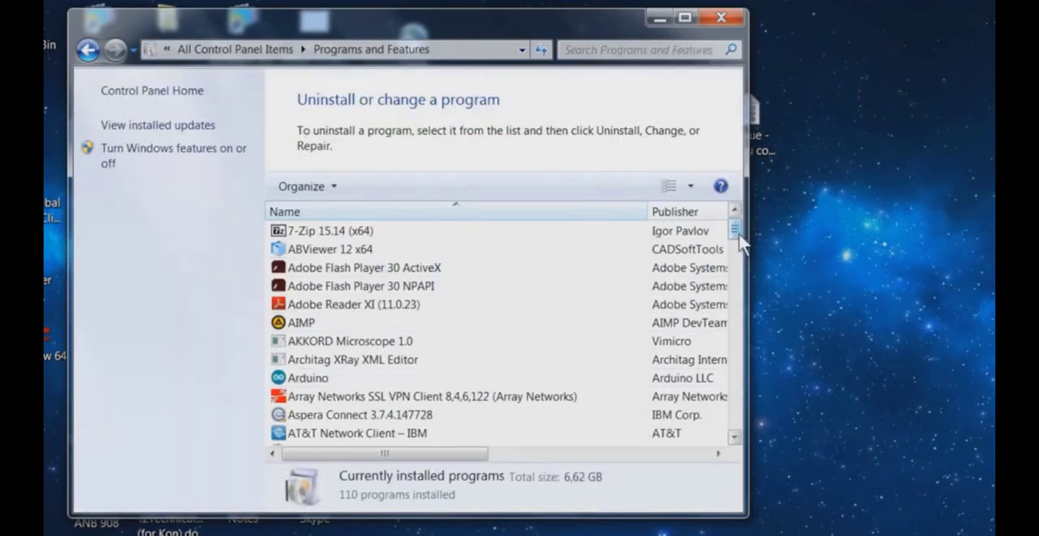
{"action": "left_click_drag", "start_coordinate": [734, 230], "coordinate": [734, 276]}
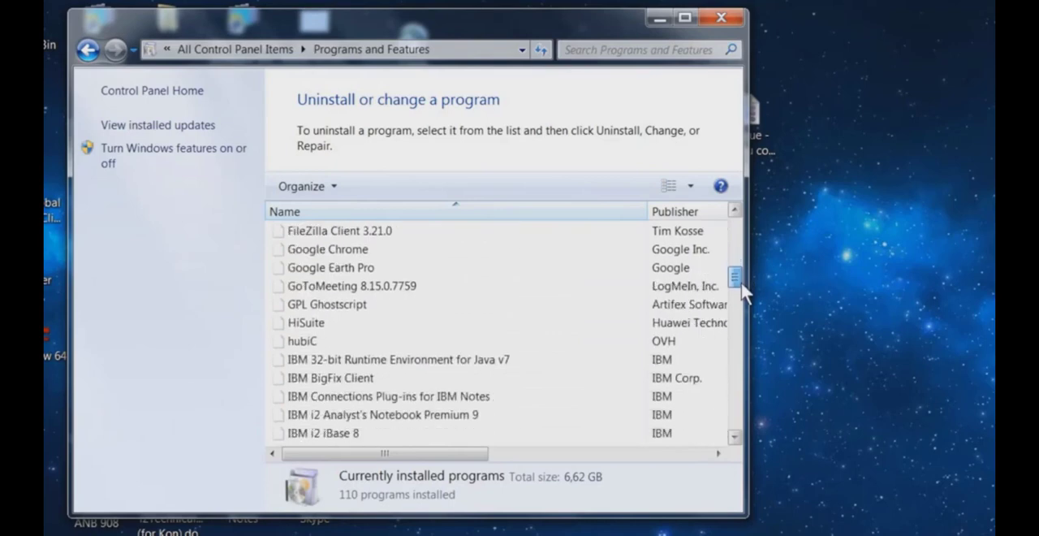
{"action": "scroll", "scroll_direction": "down", "scroll_amount": 3}
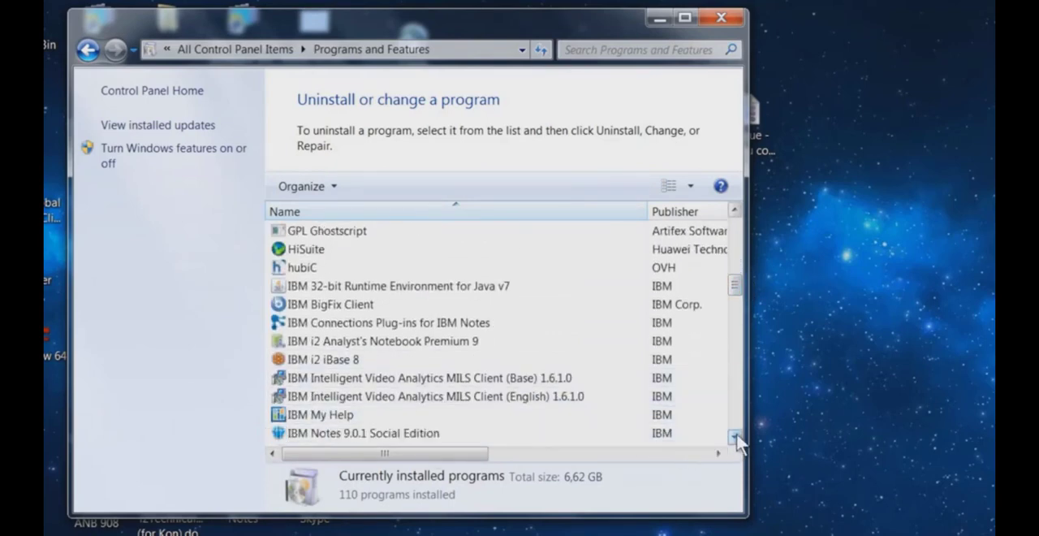
{"action": "scroll", "scroll_direction": "down", "scroll_amount": 3}
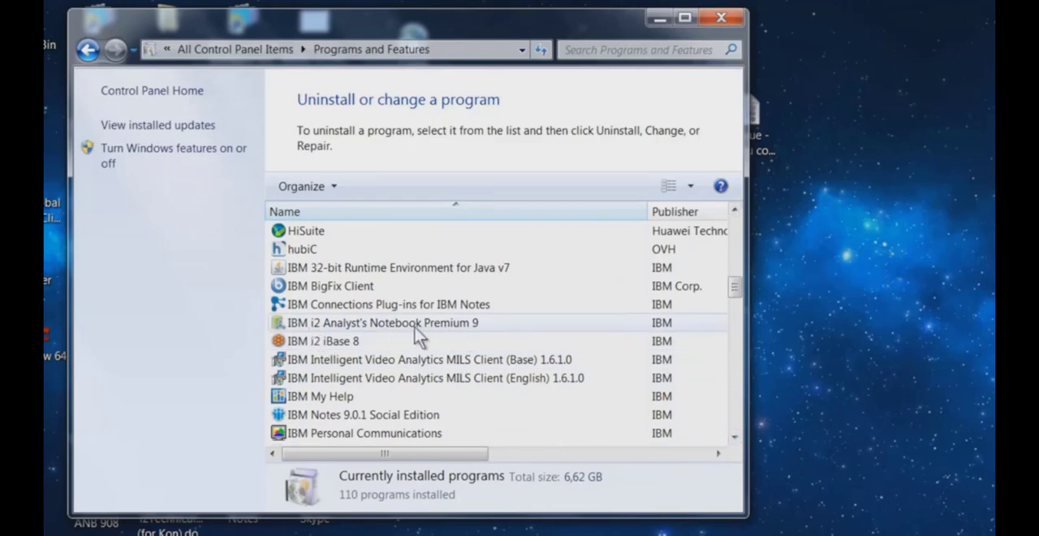
{"action": "mouse_move", "coordinate": [409, 331]}
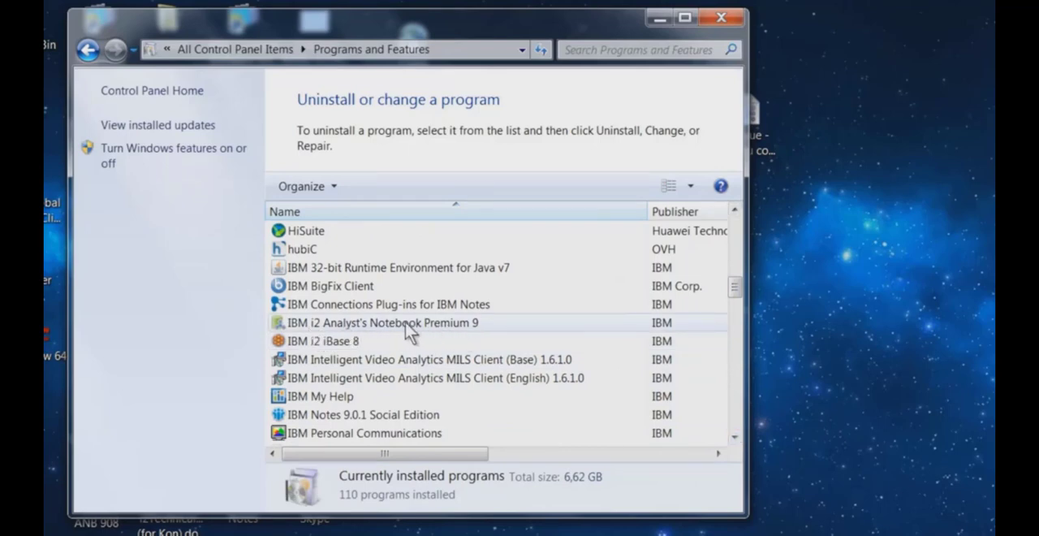
{"action": "left_click", "coordinate": [406, 321]}
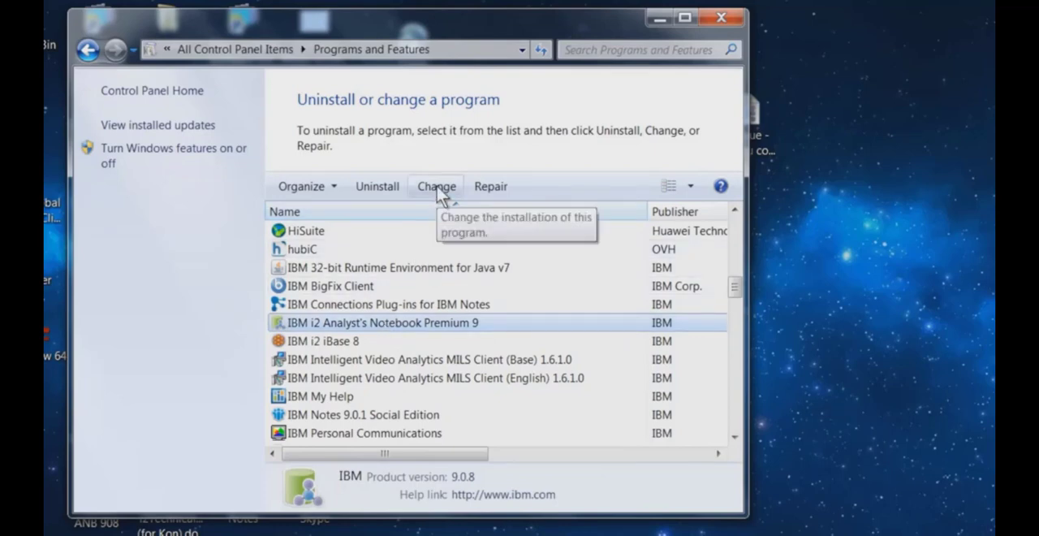
Step: Start modifying the Analyst's Notebook installation and reach the Esri Maps feature options
{"action": "left_click", "coordinate": [435, 185]}
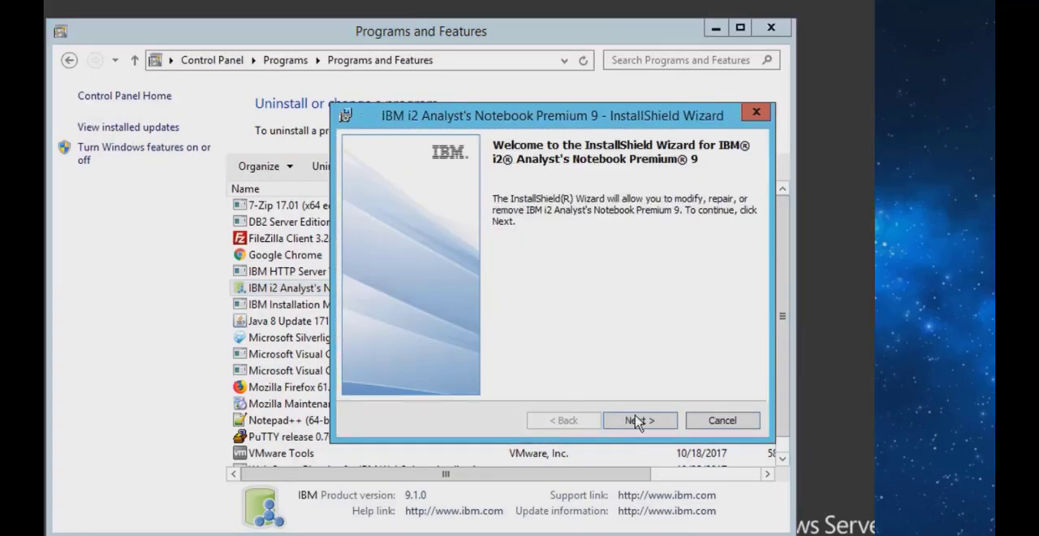
{"action": "left_click", "coordinate": [640, 419]}
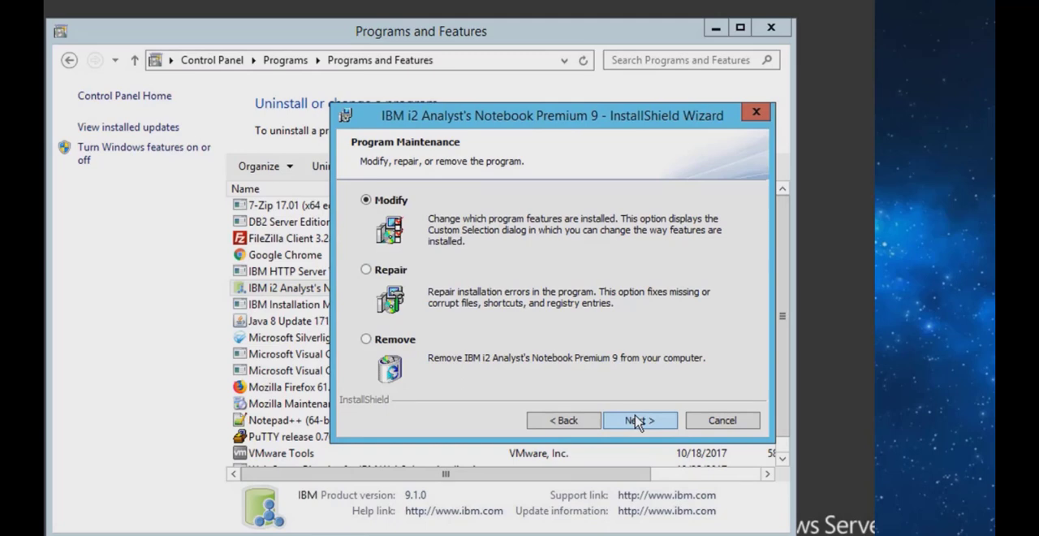
{"action": "left_click", "coordinate": [640, 419]}
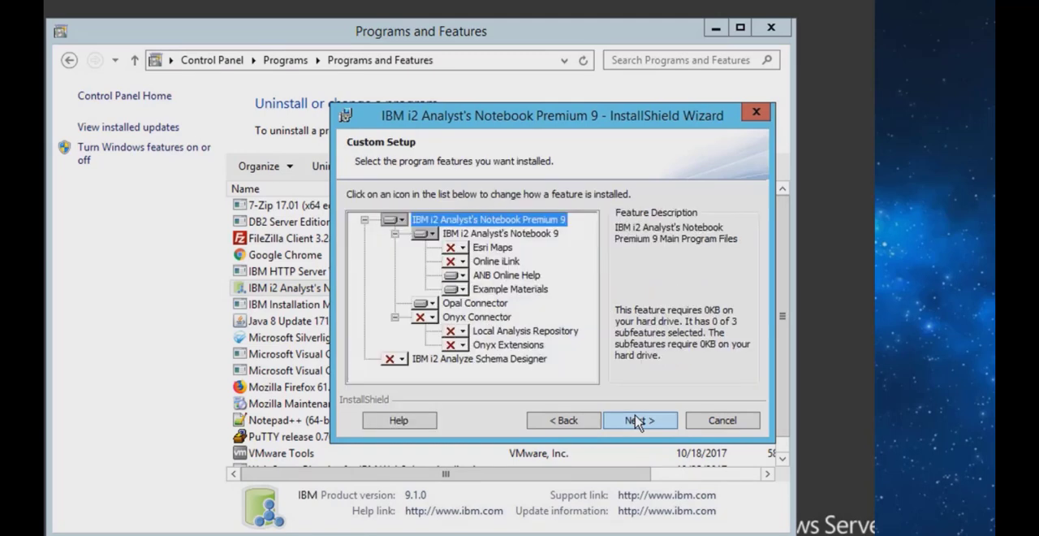
{"action": "left_click", "coordinate": [451, 247]}
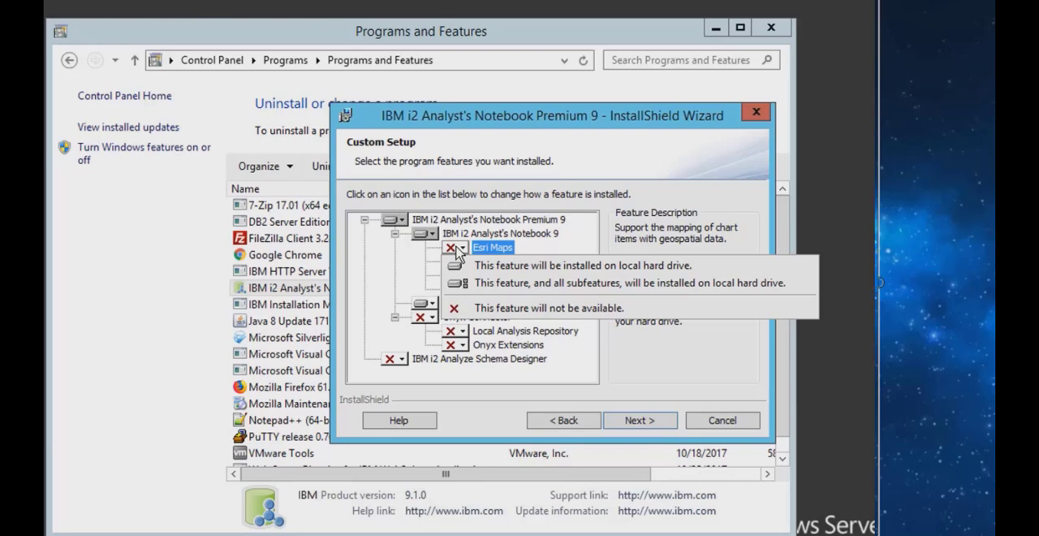
{"action": "mouse_move", "coordinate": [474, 281]}
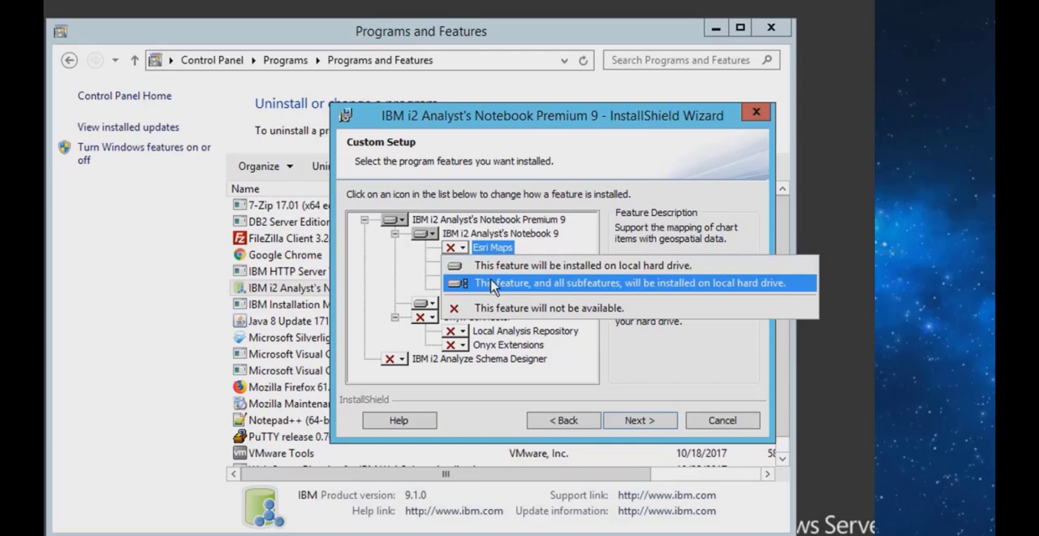
Step: Set Esri Maps to install entirely with all subfeatures and run the installation
{"action": "left_click", "coordinate": [639, 419]}
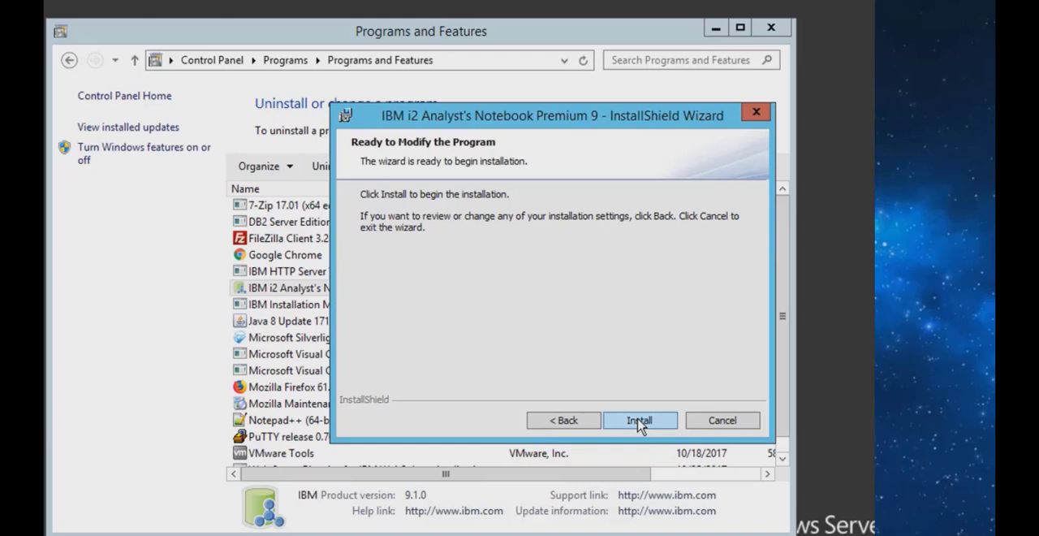
{"action": "left_click", "coordinate": [639, 419]}
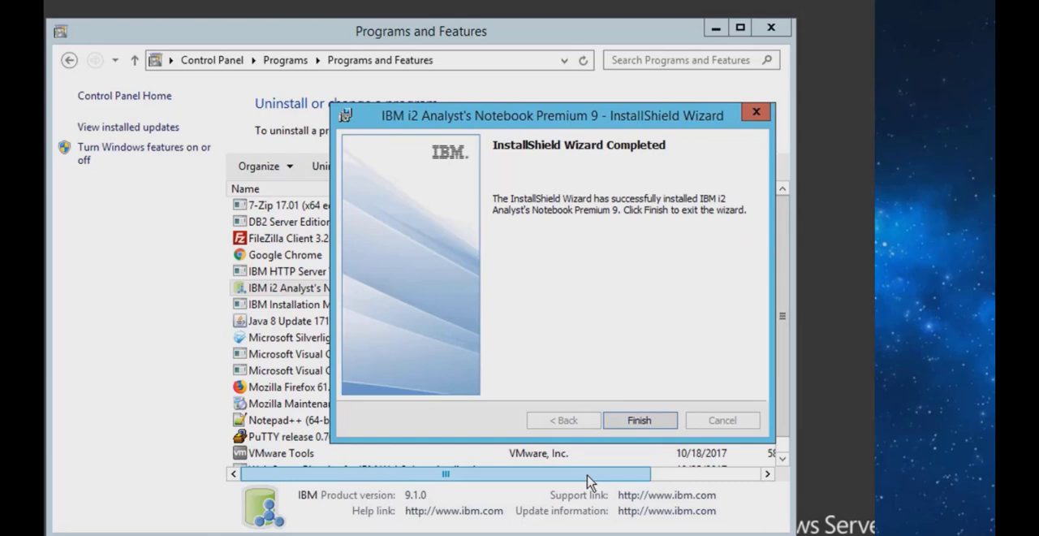
Step: Finish the InstallShield Wizard and close Programs and Features
{"action": "left_click", "coordinate": [639, 419]}
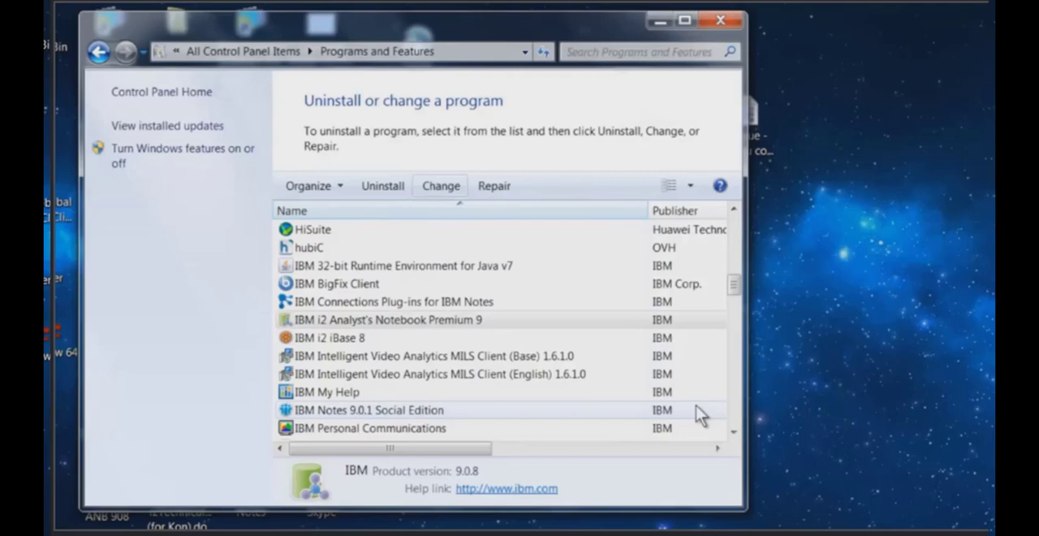
{"action": "left_click", "coordinate": [721, 18]}
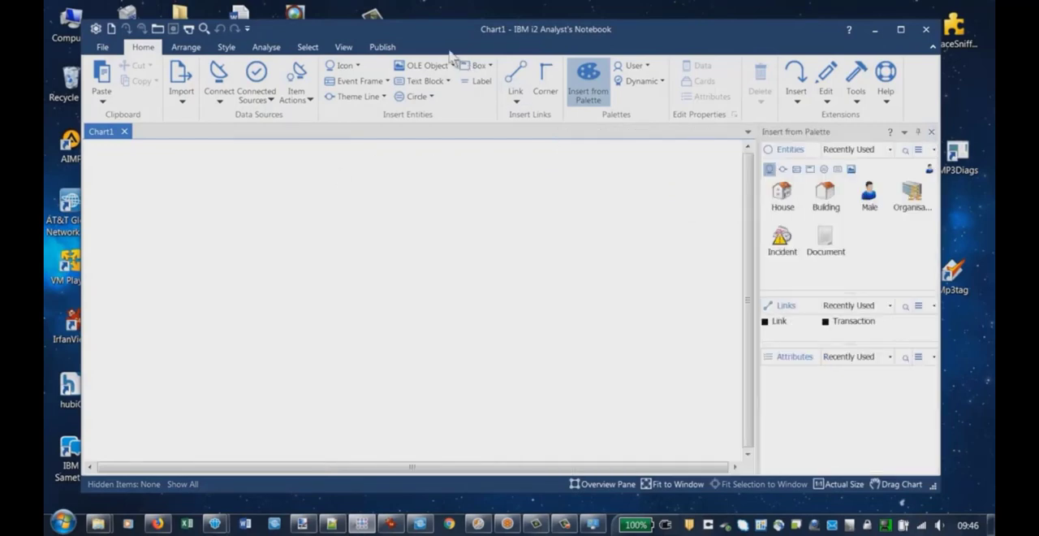
Step: From the Analyse commands, choose i2 Esri Maps as the map provider
{"action": "left_click", "coordinate": [266, 46]}
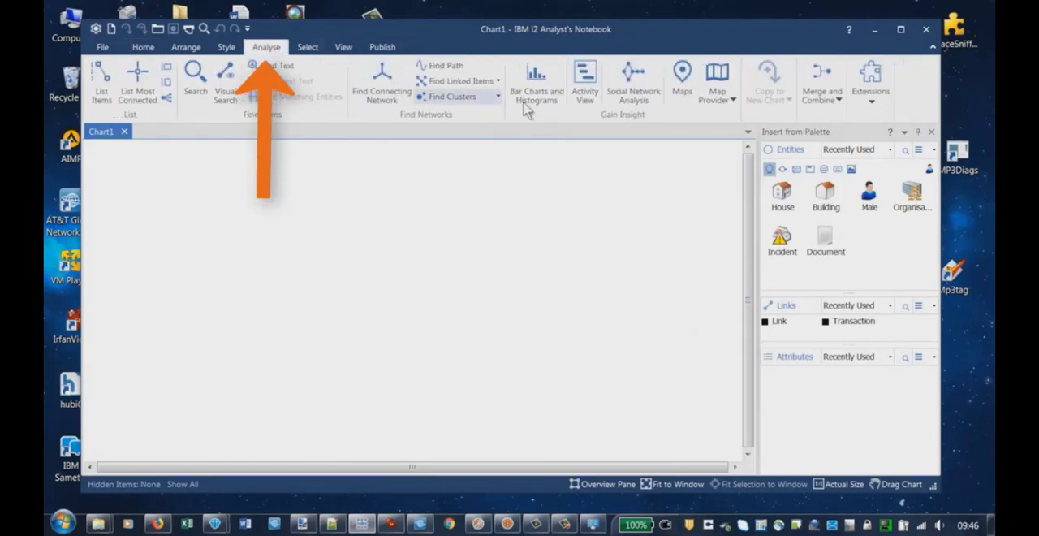
{"action": "mouse_move", "coordinate": [717, 78]}
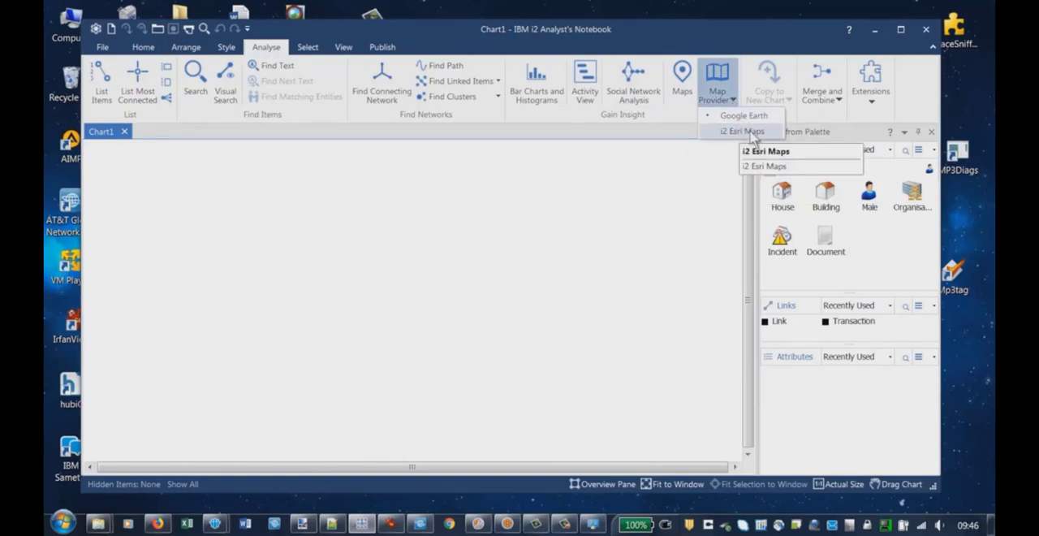
{"action": "left_click", "coordinate": [744, 130]}
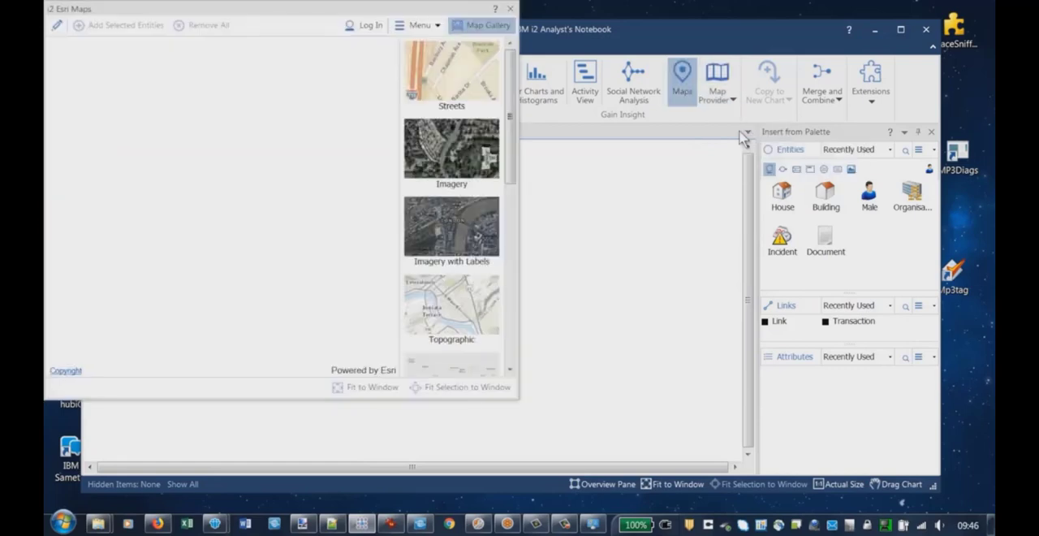